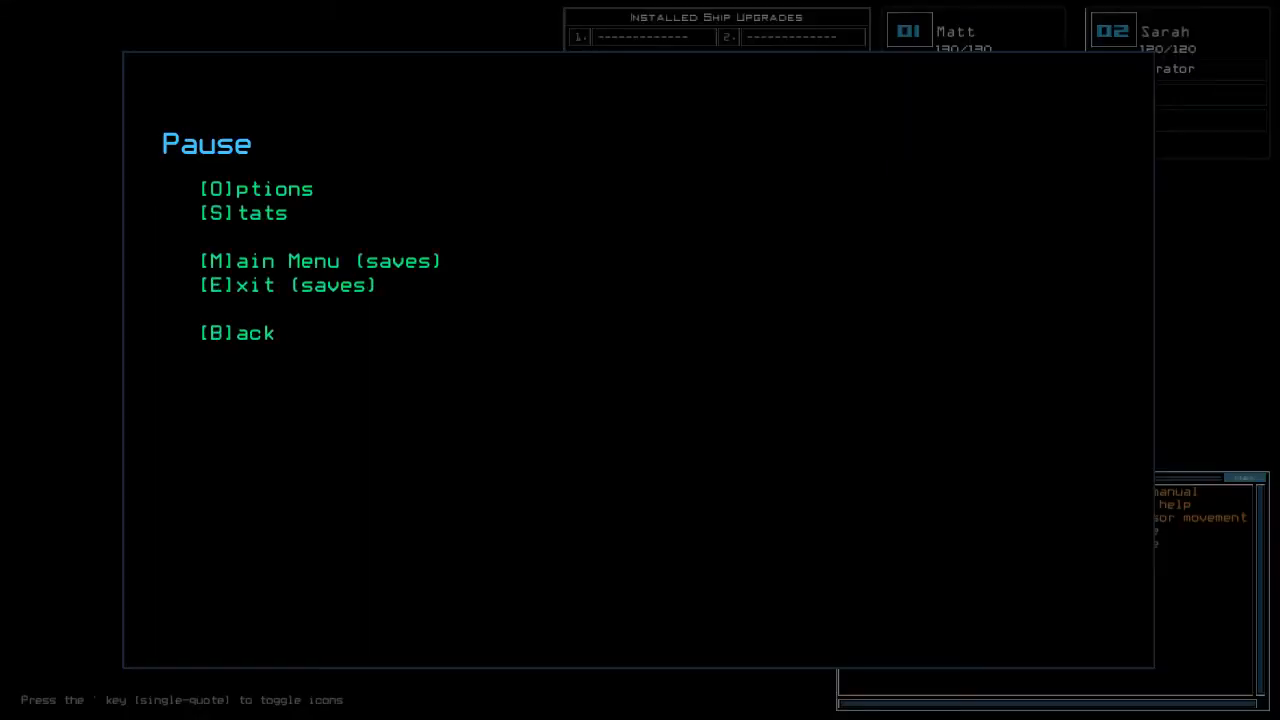
# - View the Options screen from the Pause menu, then back out and resume the salvage mission
pyautogui.press('o')
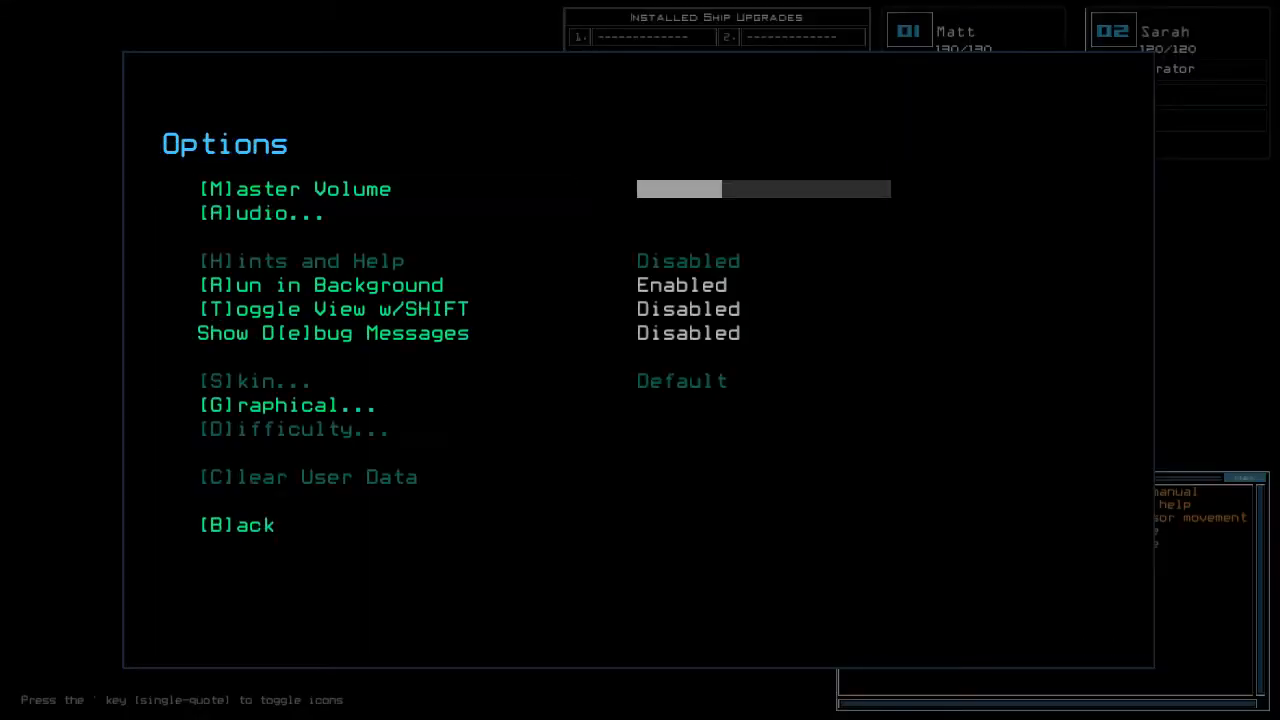
pyautogui.click(287, 405)
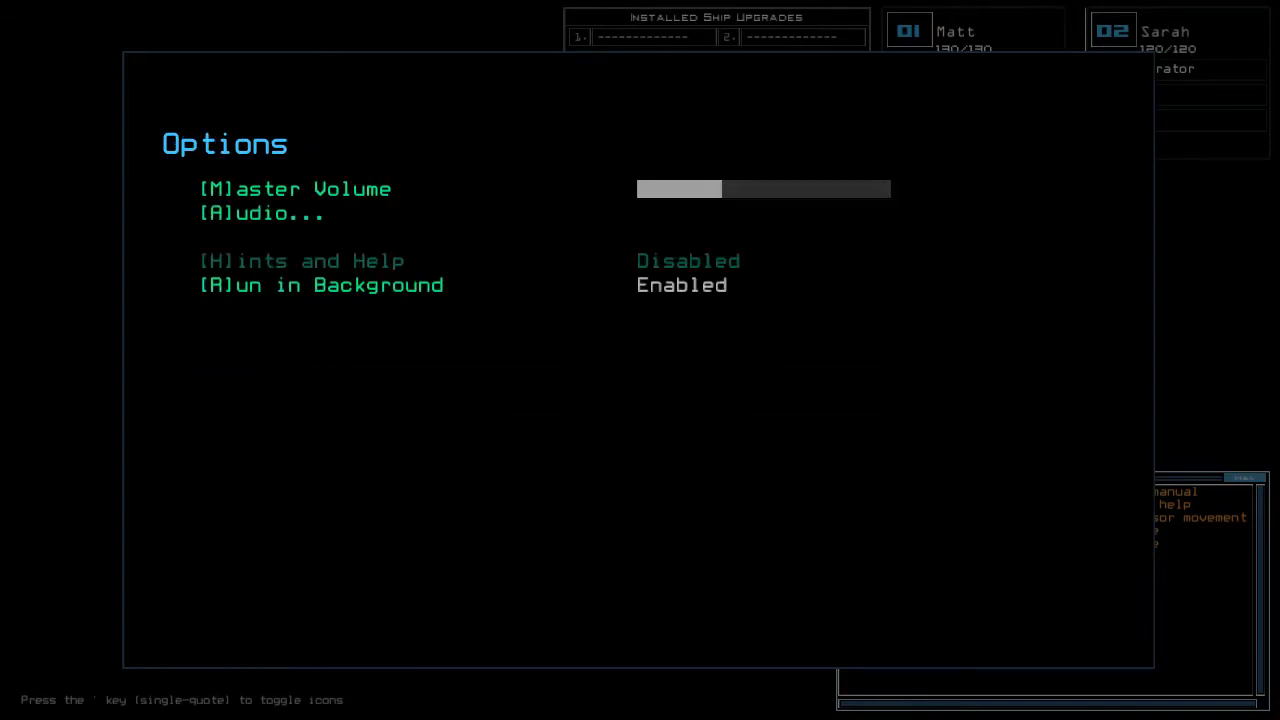
pyautogui.press('Escape')
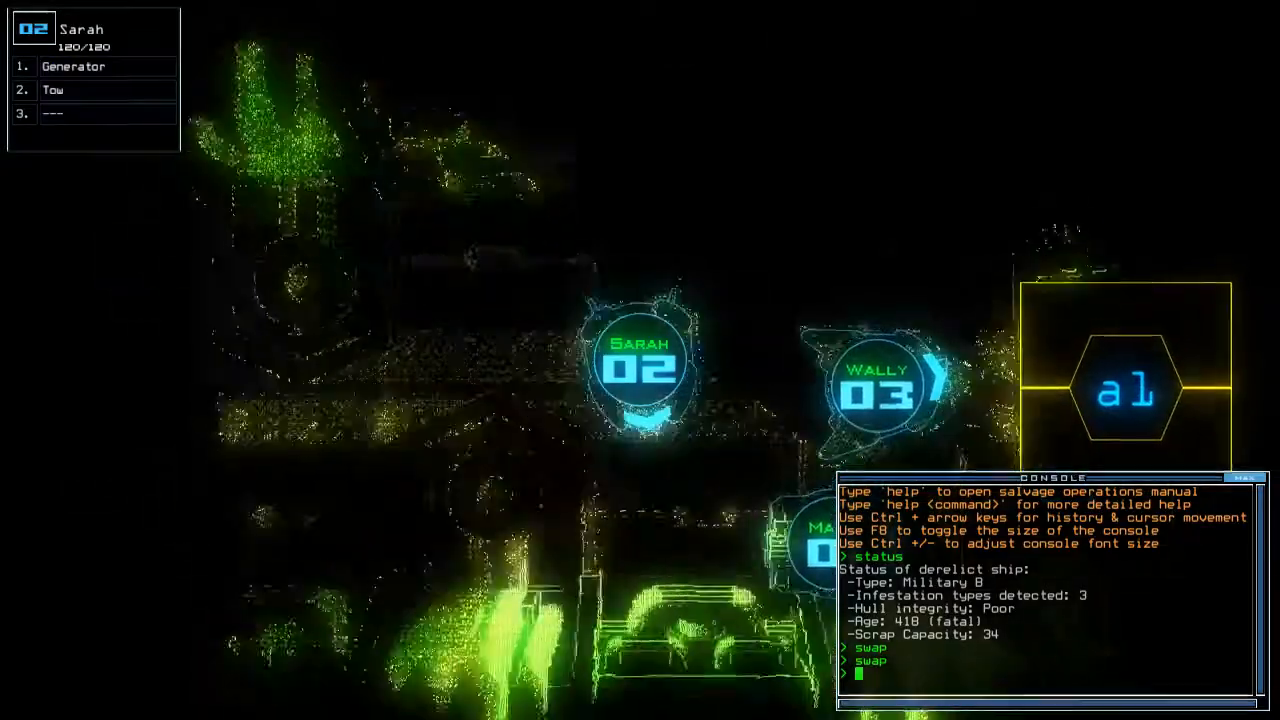
# - Enter a console command to gather two scrap pieces and activate the generator
pyautogui.write('go')
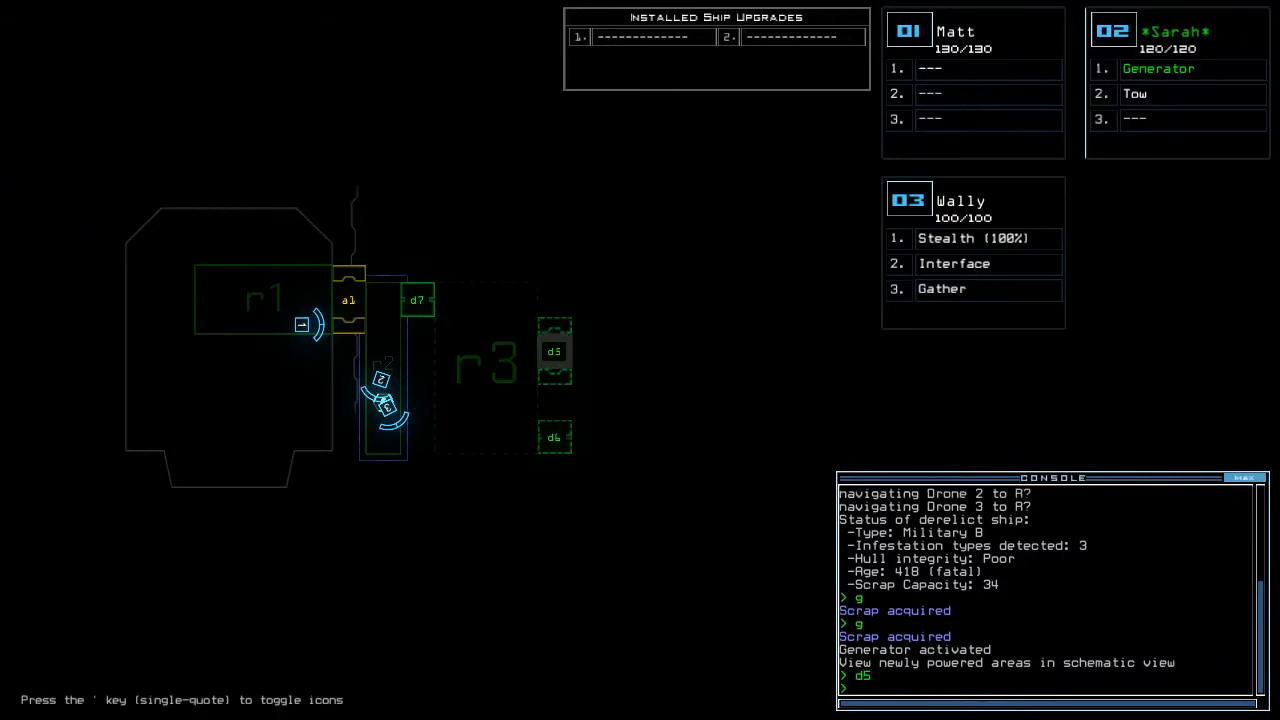
# - Enter console commands to close r1's doors and move Wally stealthily through d5 and d6
pyautogui.press('apostrophe')
pyautogui.write('cccc')
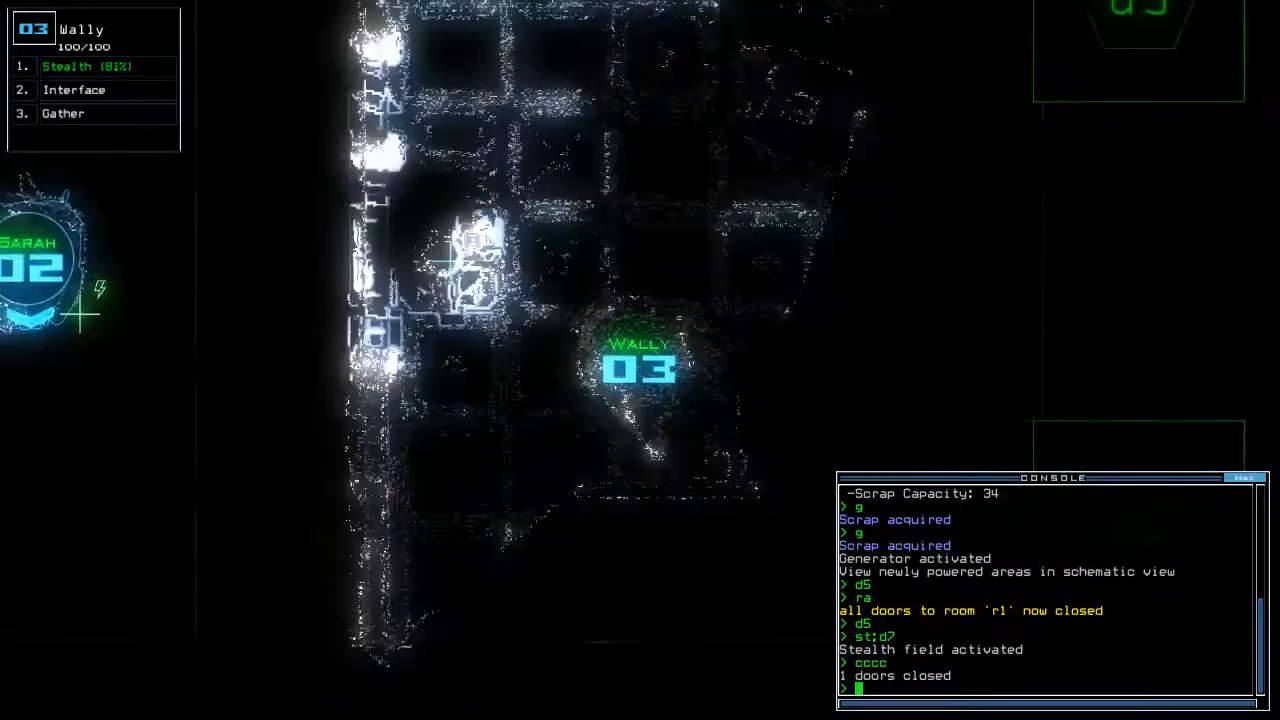
pyautogui.write('dct')
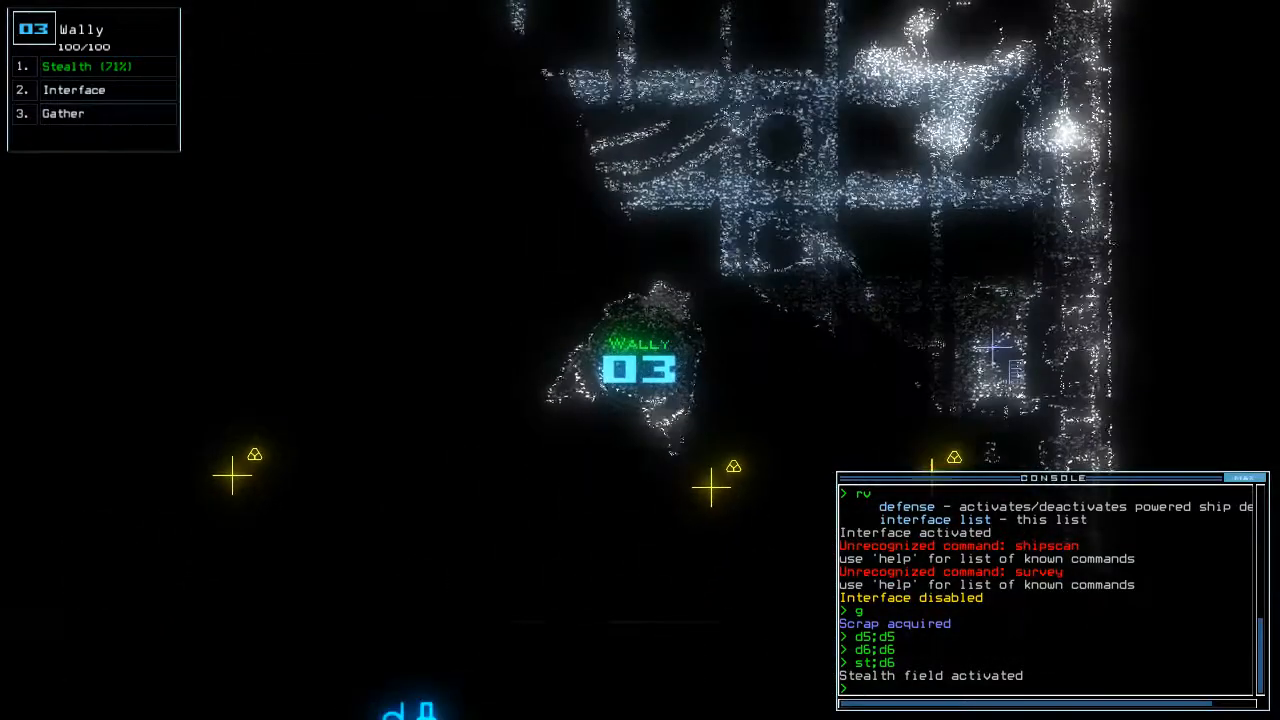
# - Pause and resume, then turn off Wally's stealth field with the st command
pyautogui.press('Escape')
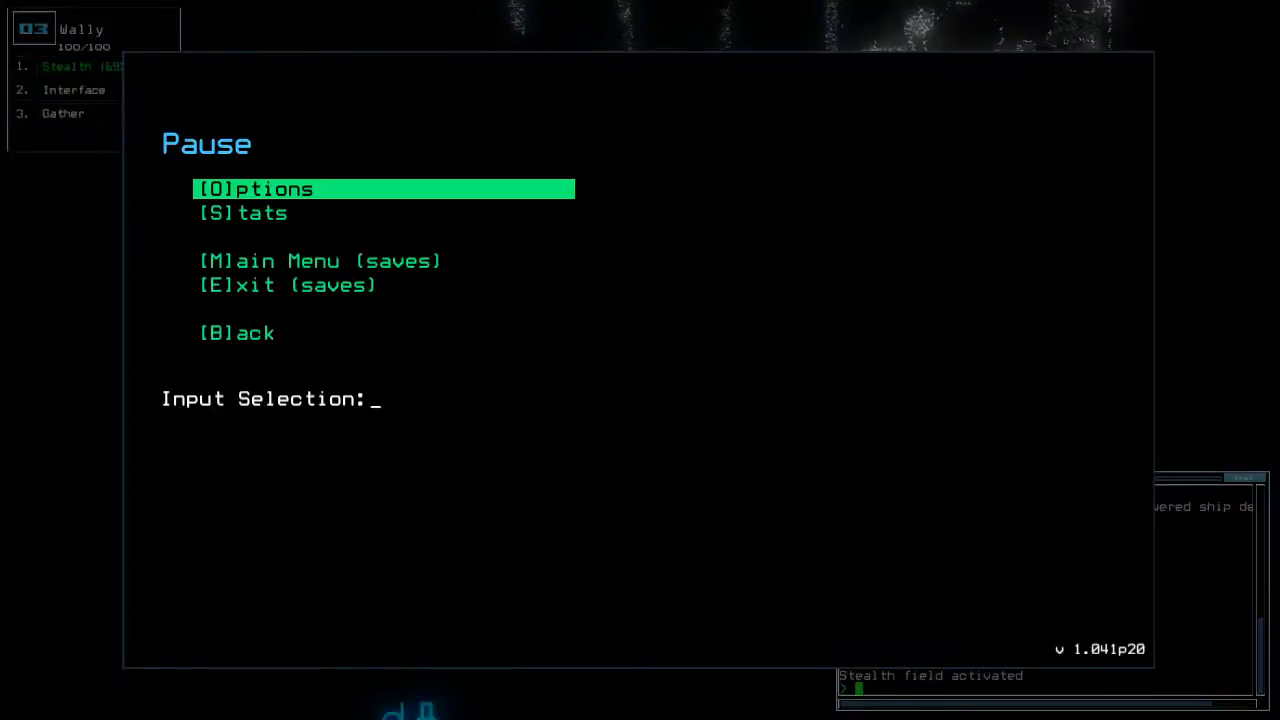
pyautogui.press('b')
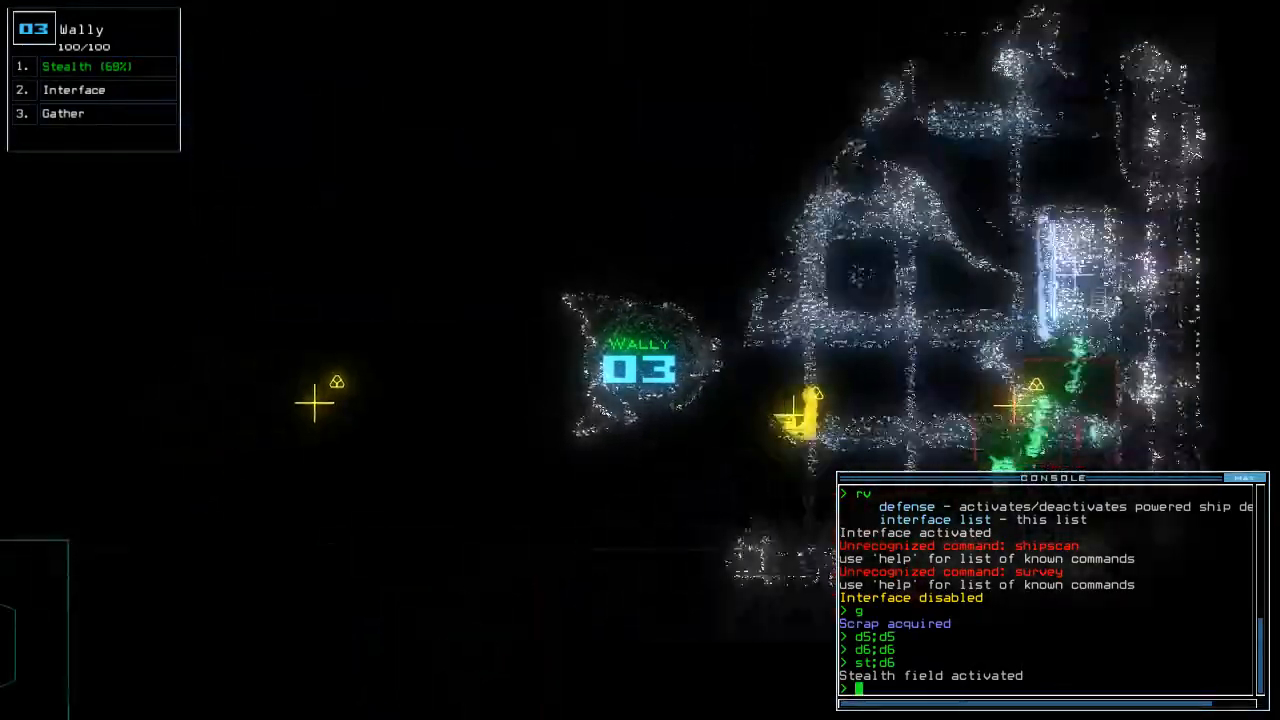
pyautogui.write('st')
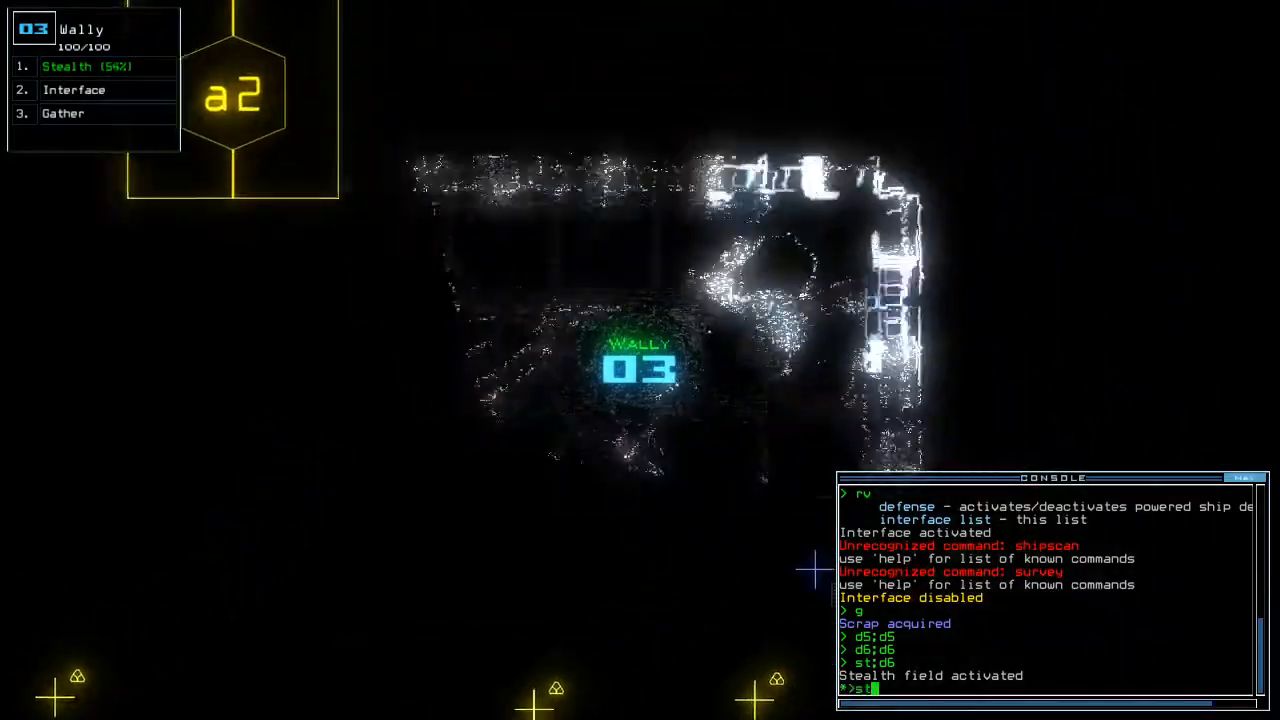
pyautogui.press('Return')
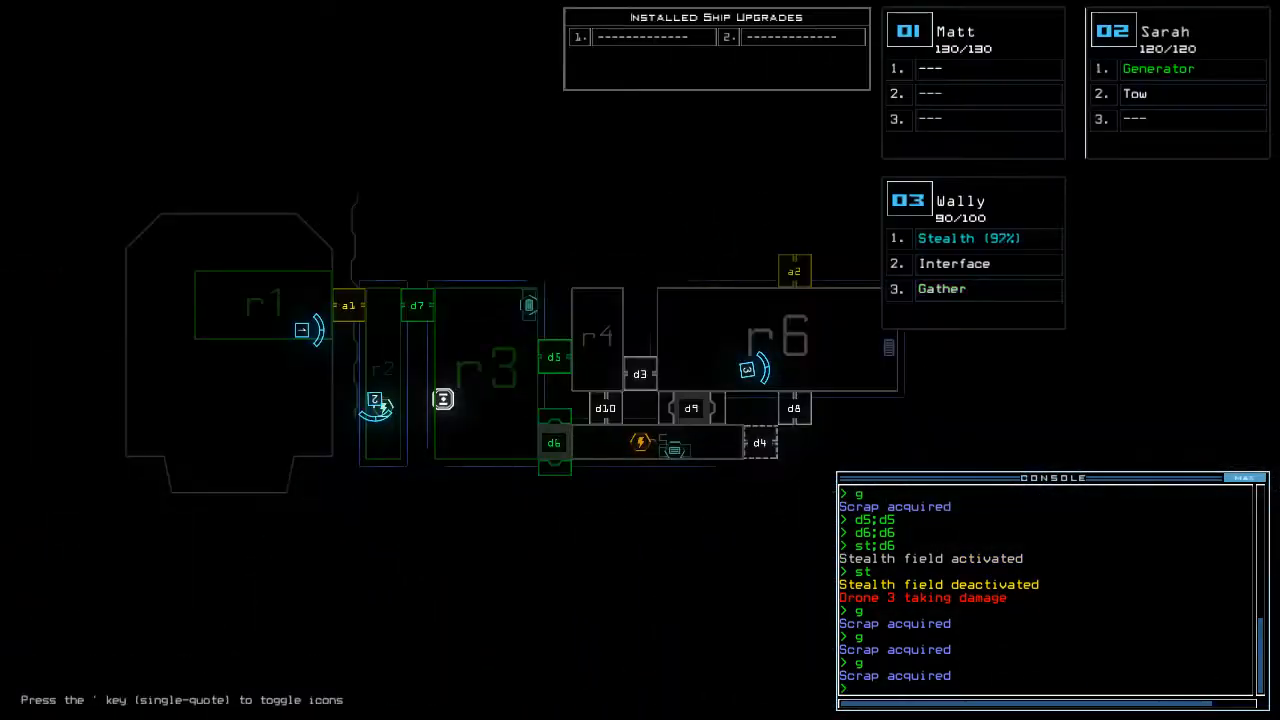
# - Enter door commands to open all doors to r1 and deactivate the generator
pyautogui.write('d7')
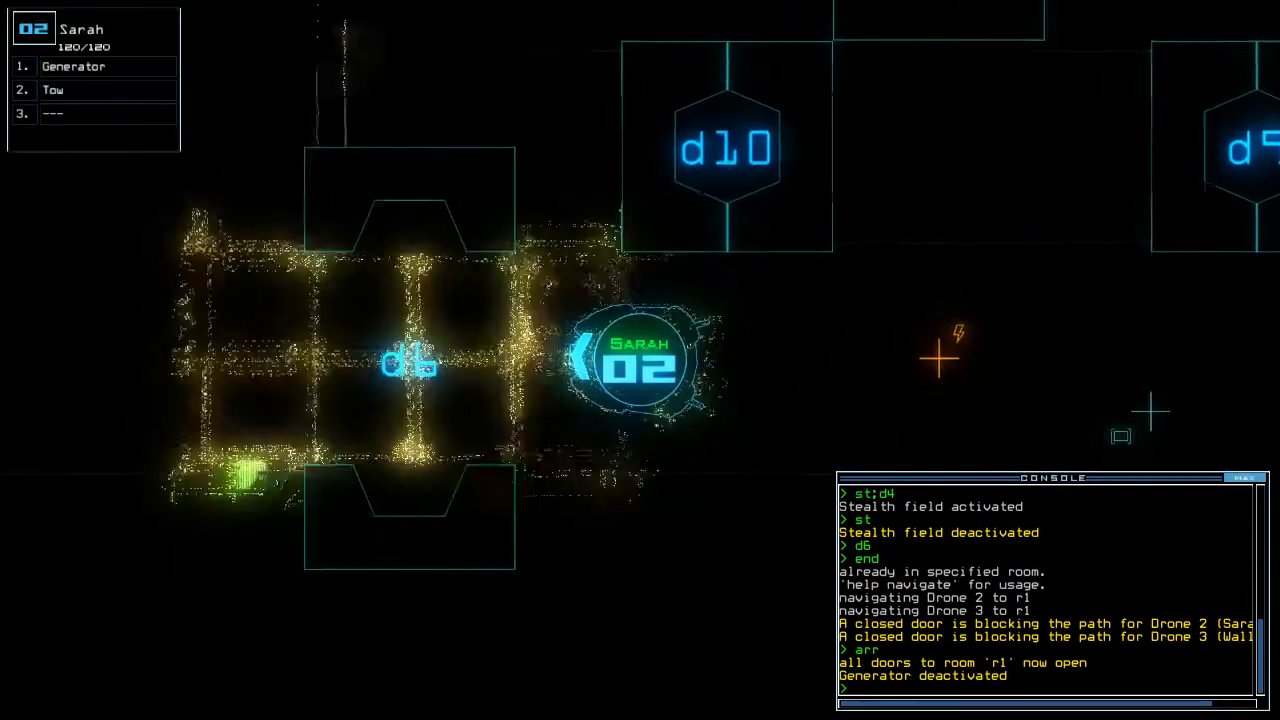
# - Recall drones with back, leave via out, and accept the 695 daily challenge score
pyautogui.write('back')
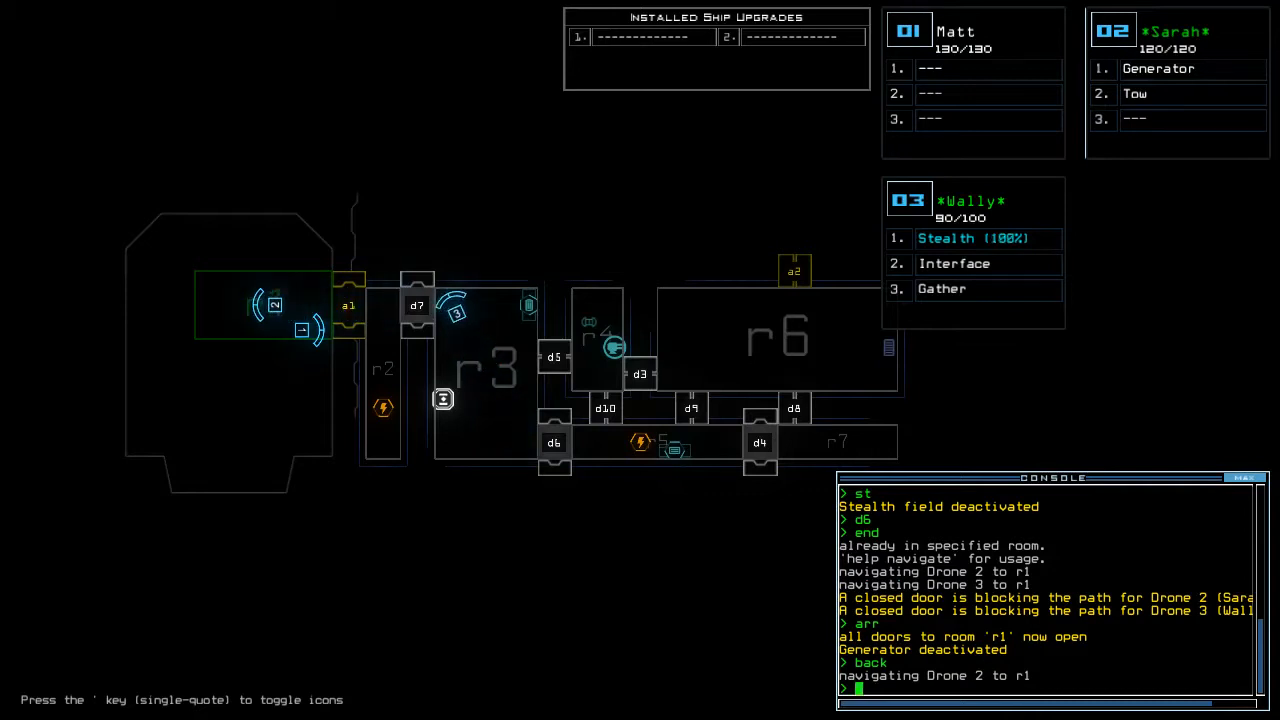
pyautogui.write('ou')
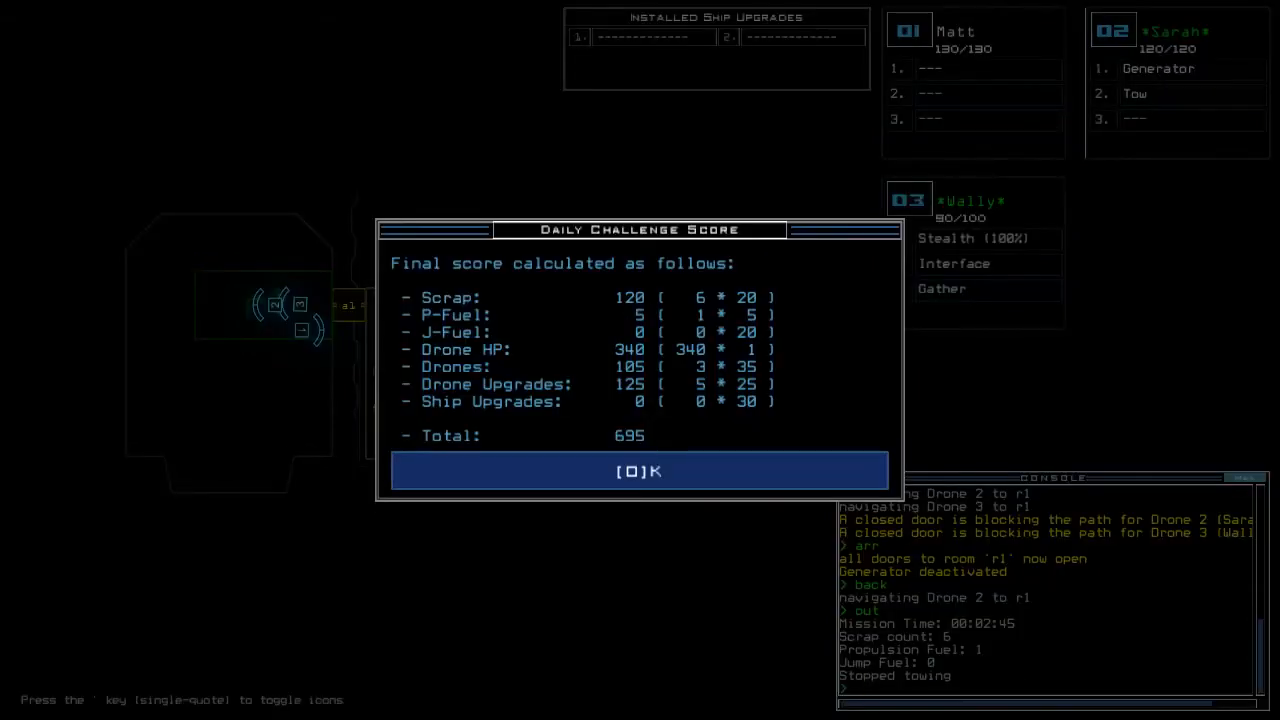
pyautogui.click(639, 471)
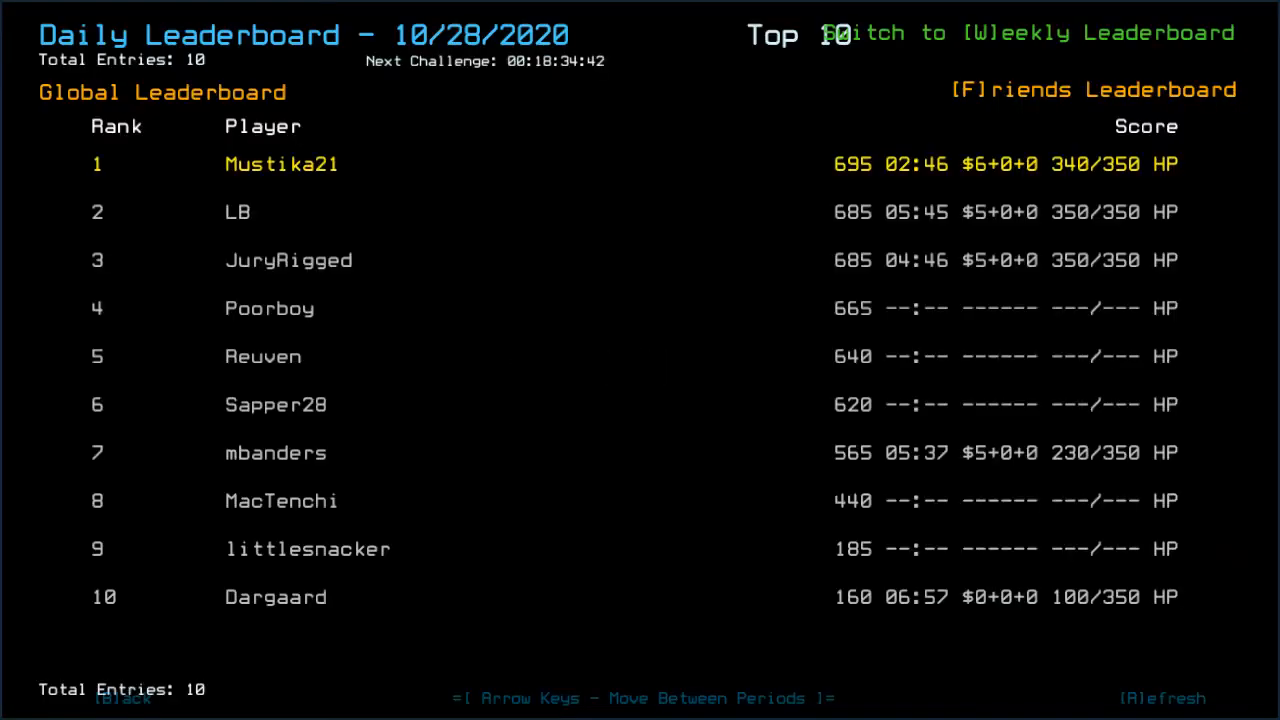